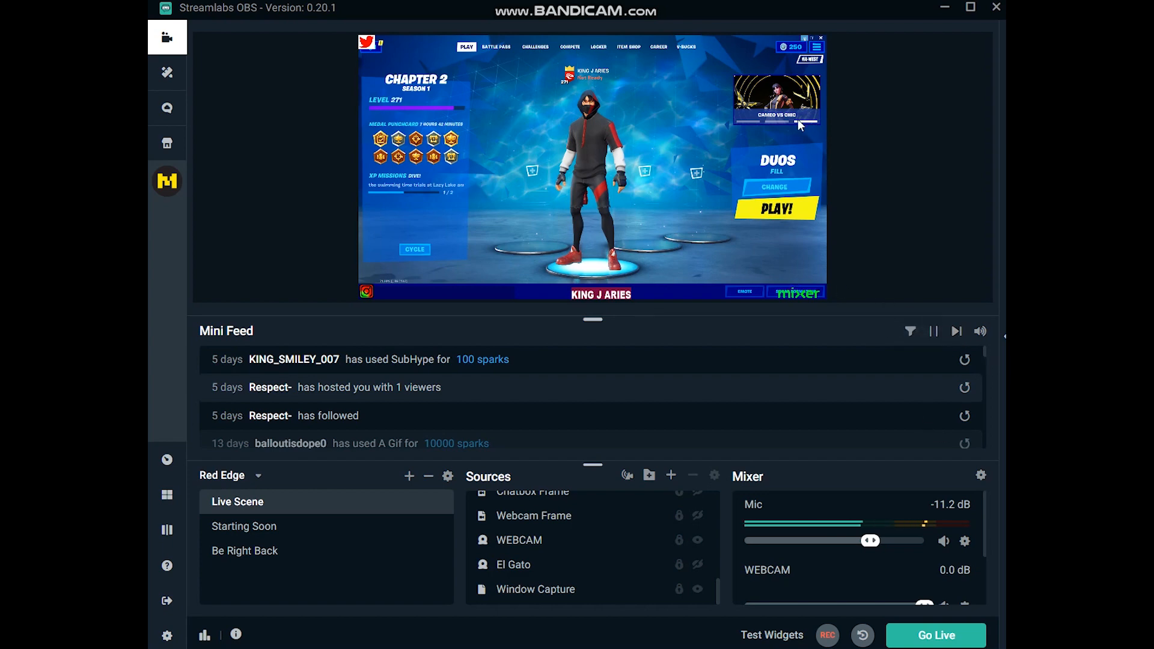
pyautogui.moveTo(854, 168)
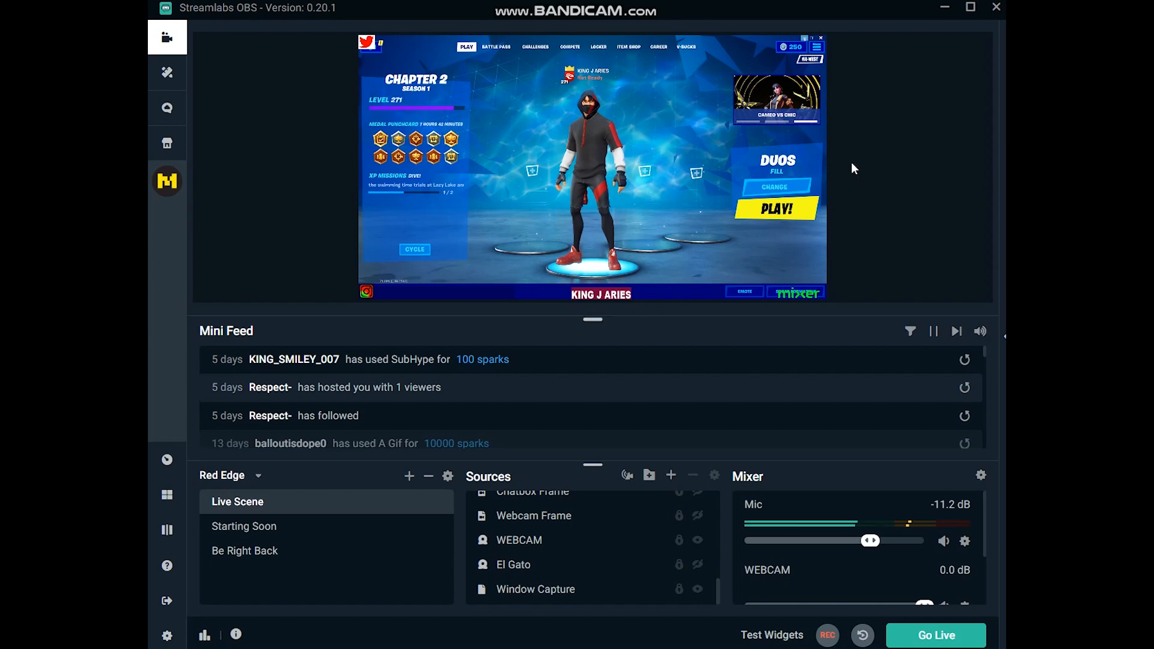
# Step: Bring up the preview's context menu listing source locking, Performance Mode and projector options
pyautogui.rightClick(853, 168)
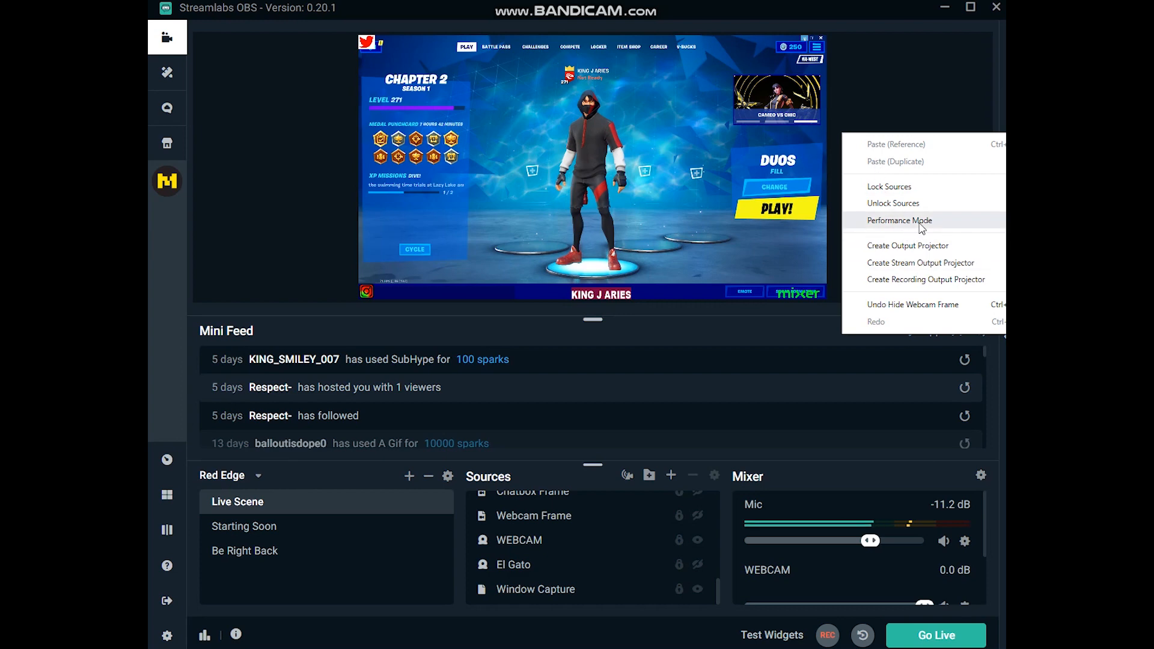
# Step: Enable Performance Mode so the preview is replaced by its disabled message
pyautogui.click(899, 220)
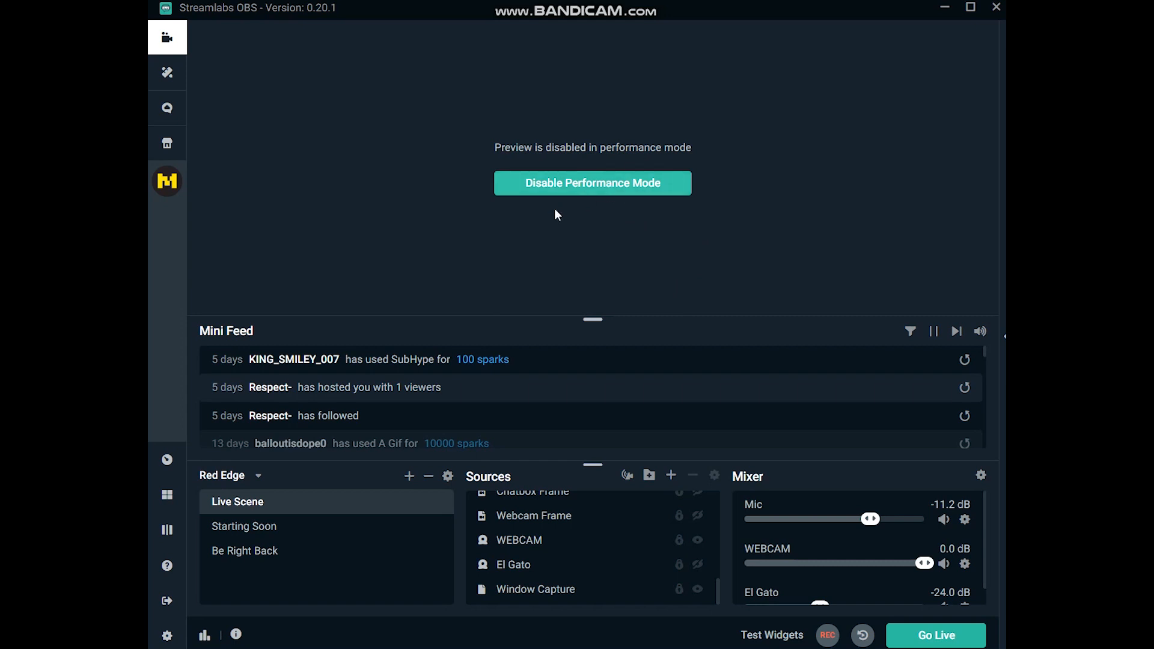
pyautogui.moveTo(699, 264)
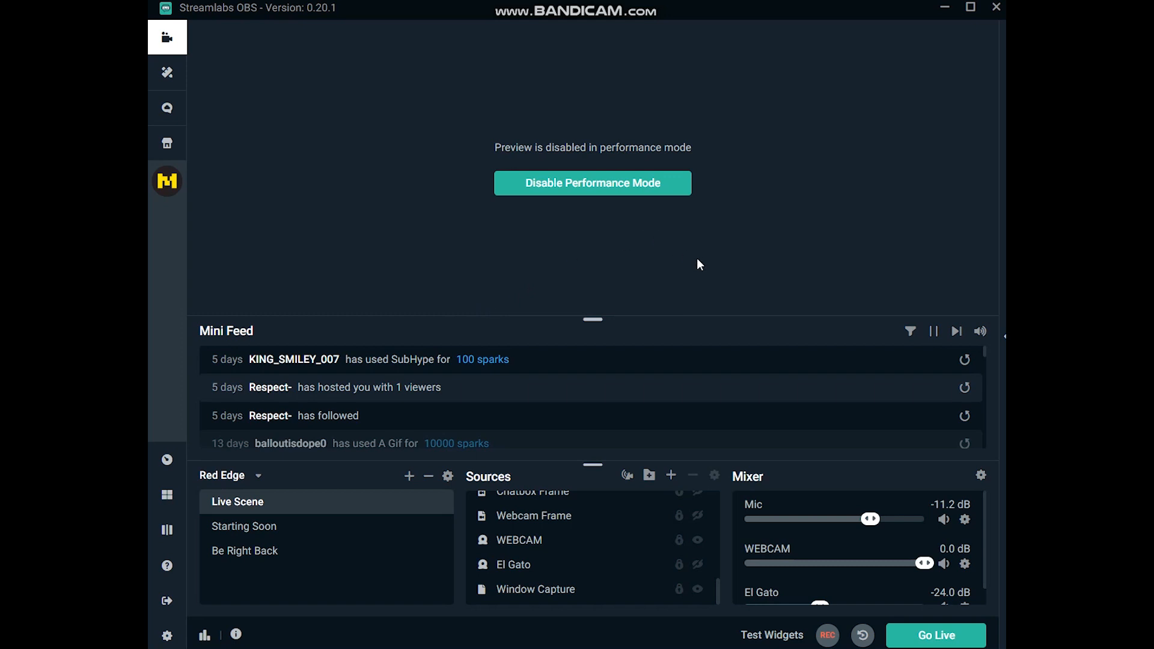